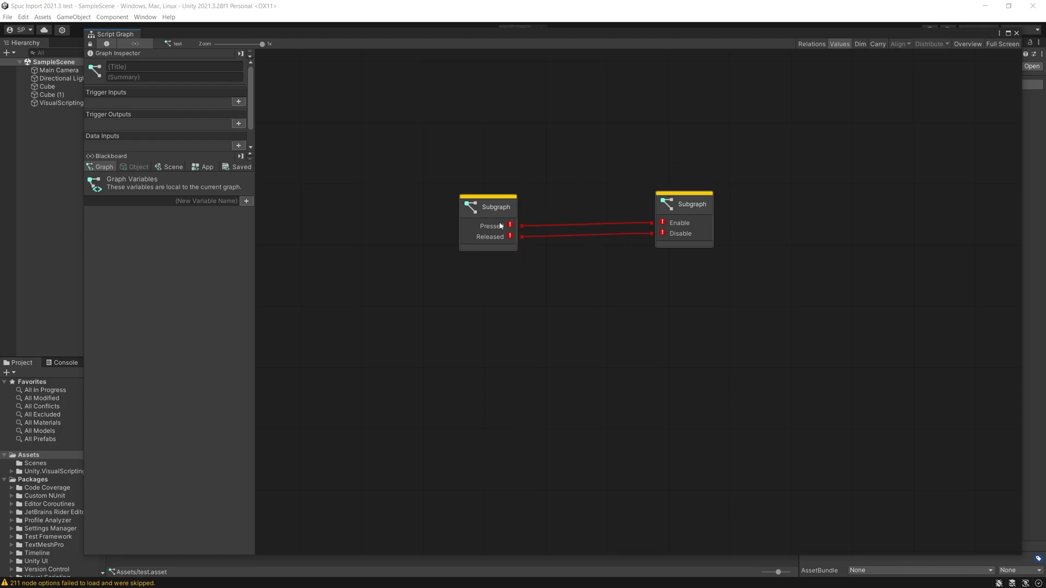
{"action": "mouse_move", "coordinate": [622, 221]}
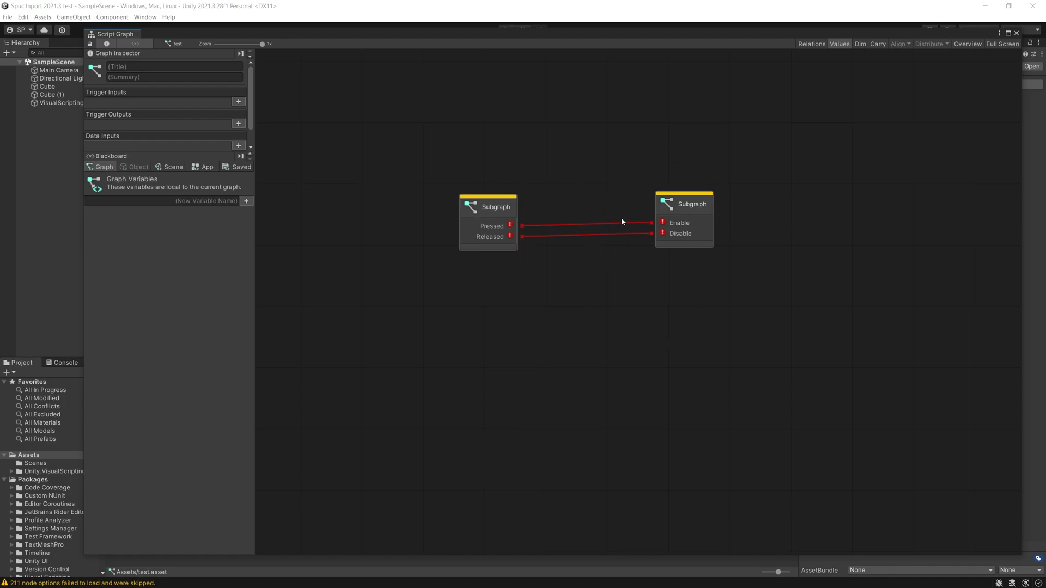
{"action": "mouse_move", "coordinate": [453, 231]}
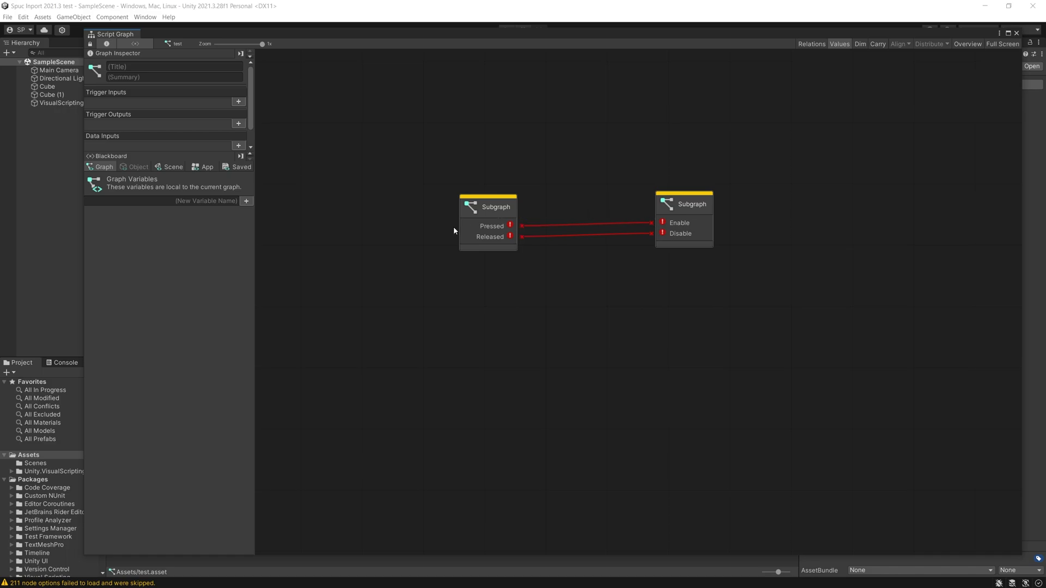
{"action": "mouse_move", "coordinate": [454, 231]}
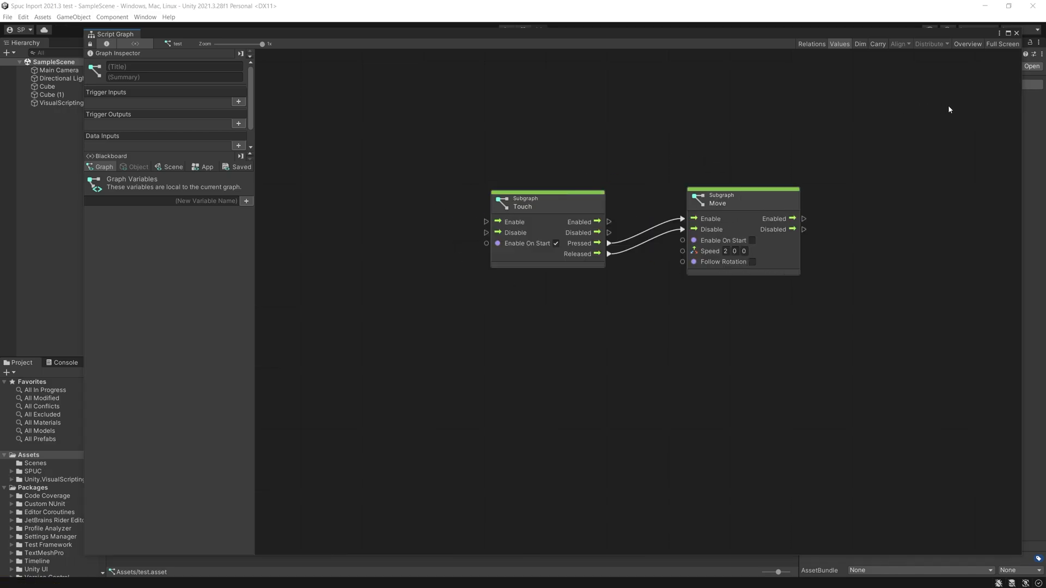
{"action": "mouse_move", "coordinate": [480, 215]}
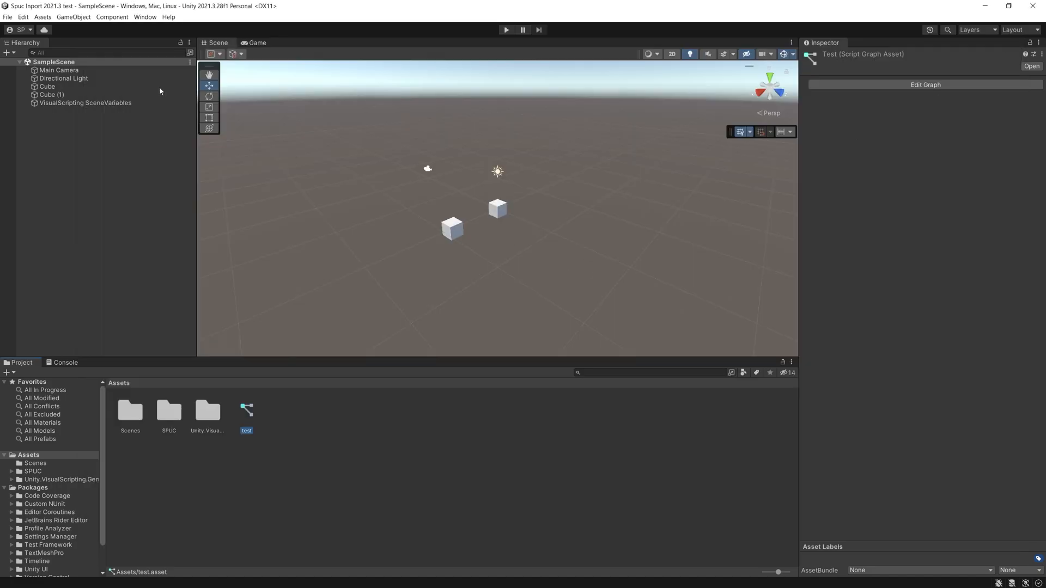
Select the Cube in the Hierarchy and check its Script Machine component's Edit Graph control
{"action": "left_click", "coordinate": [46, 86]}
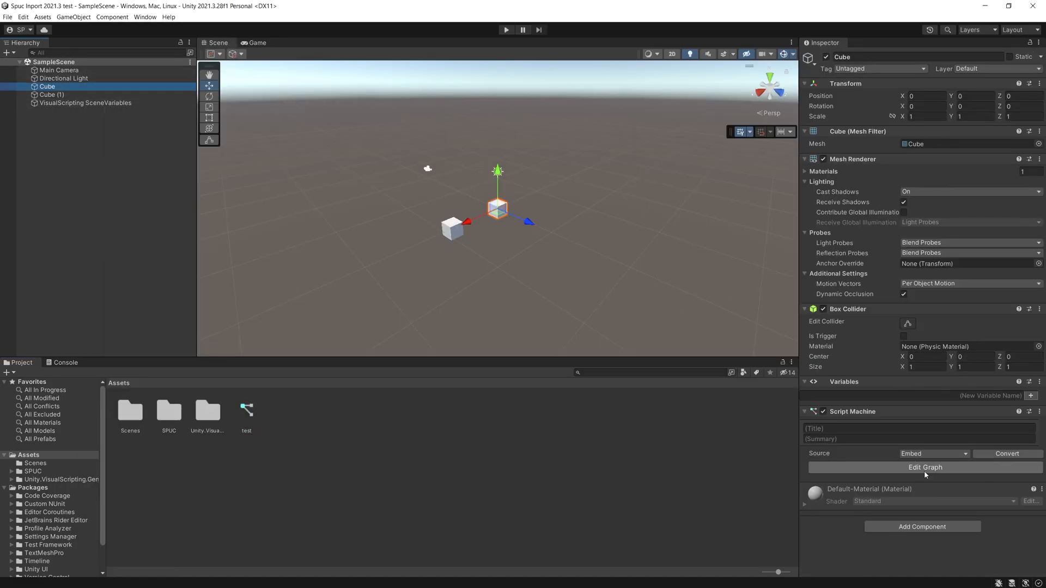
{"action": "left_click", "coordinate": [925, 467]}
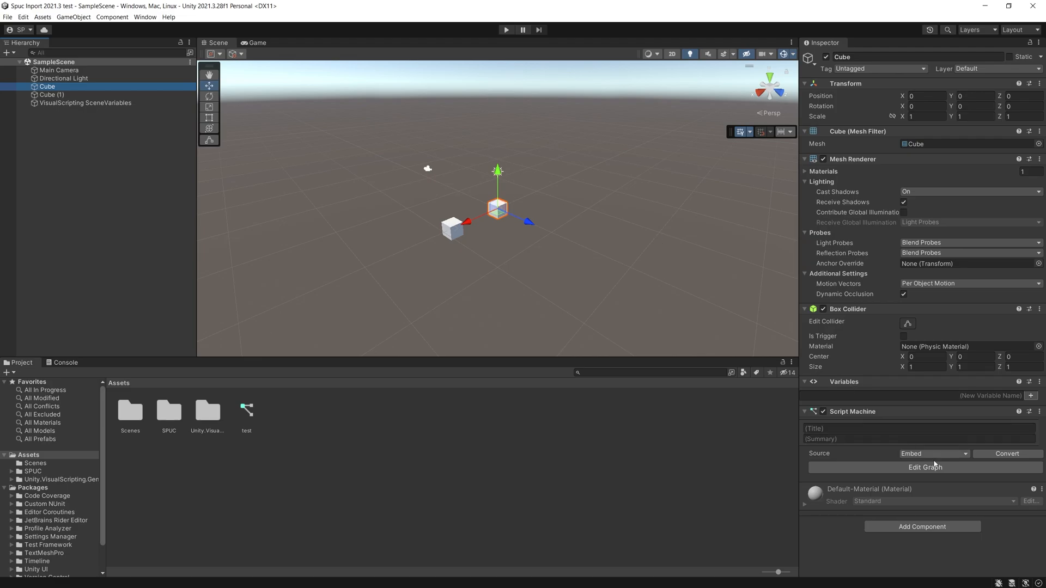
{"action": "left_click", "coordinate": [925, 468]}
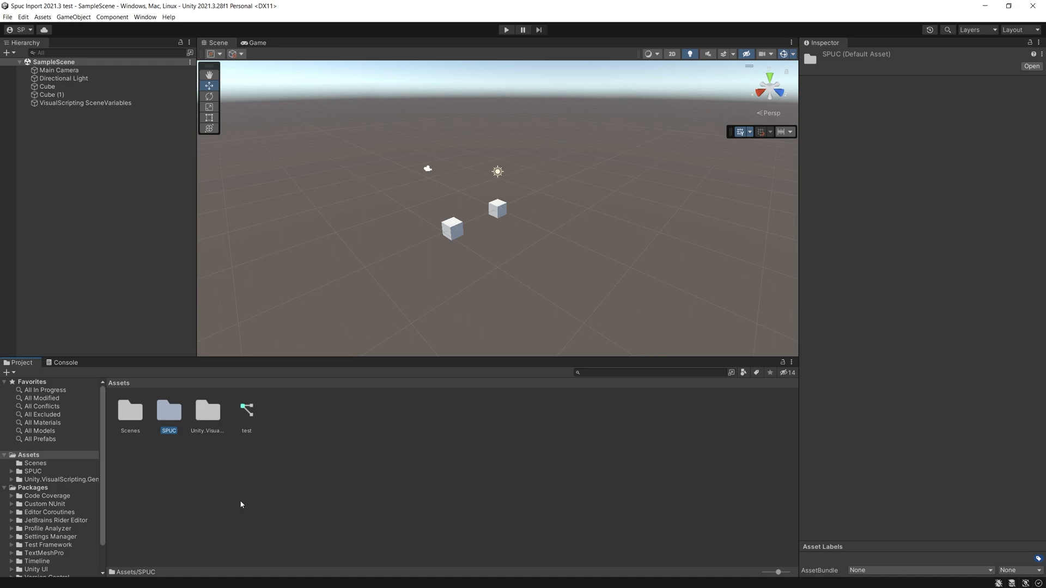
{"action": "mouse_move", "coordinate": [255, 505]}
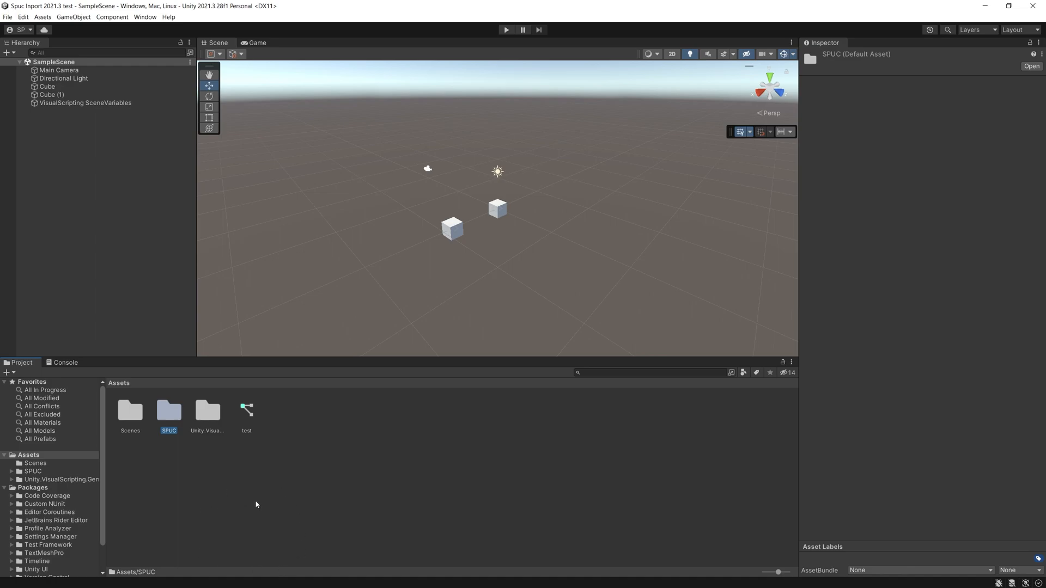
{"action": "mouse_move", "coordinate": [192, 472]}
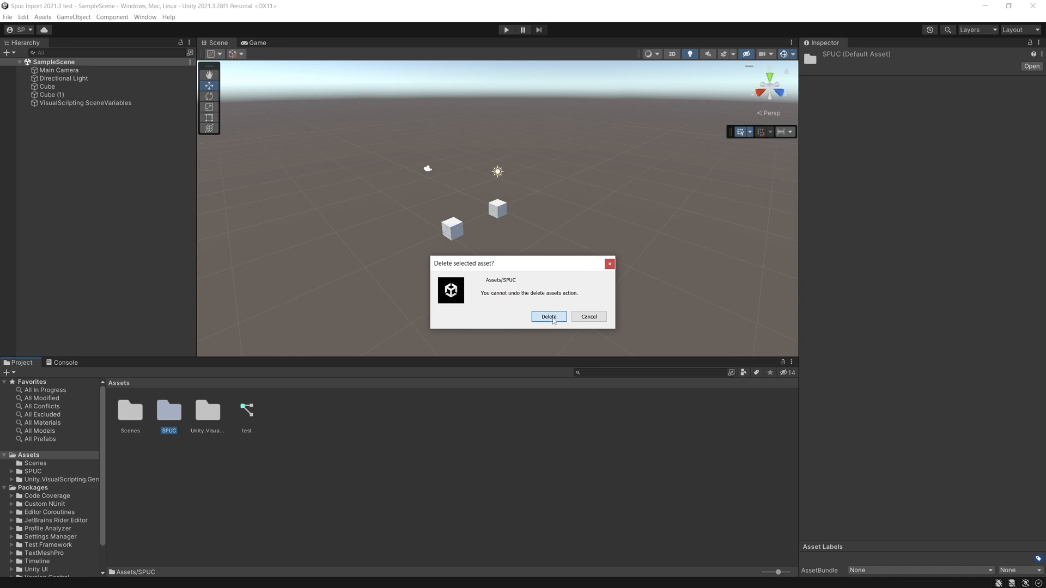
Confirm deleting the SPUC folder, then open the test script graph showing broken subgraph nodes
{"action": "left_click", "coordinate": [548, 316]}
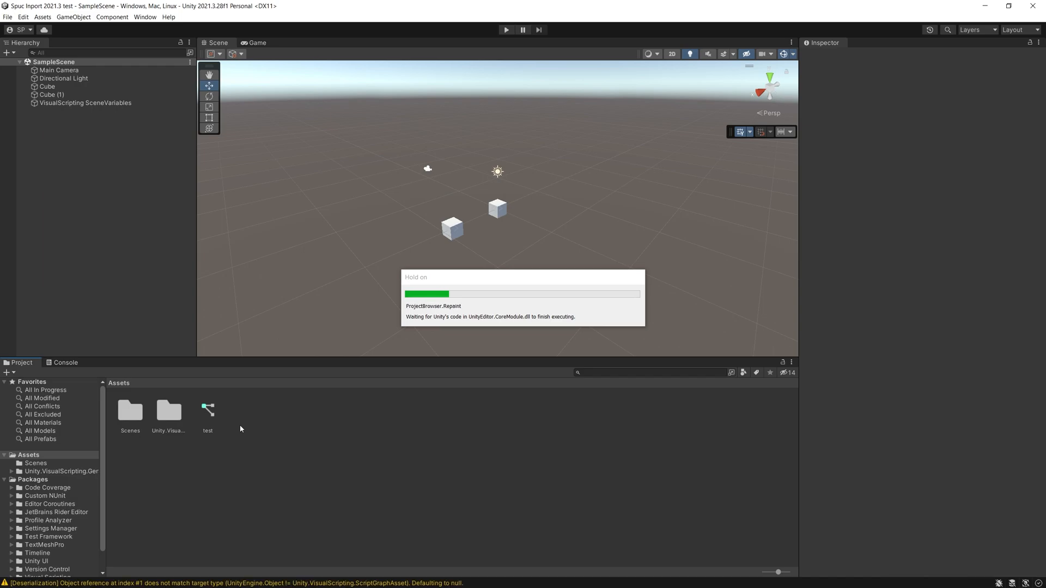
{"action": "left_click", "coordinate": [207, 410]}
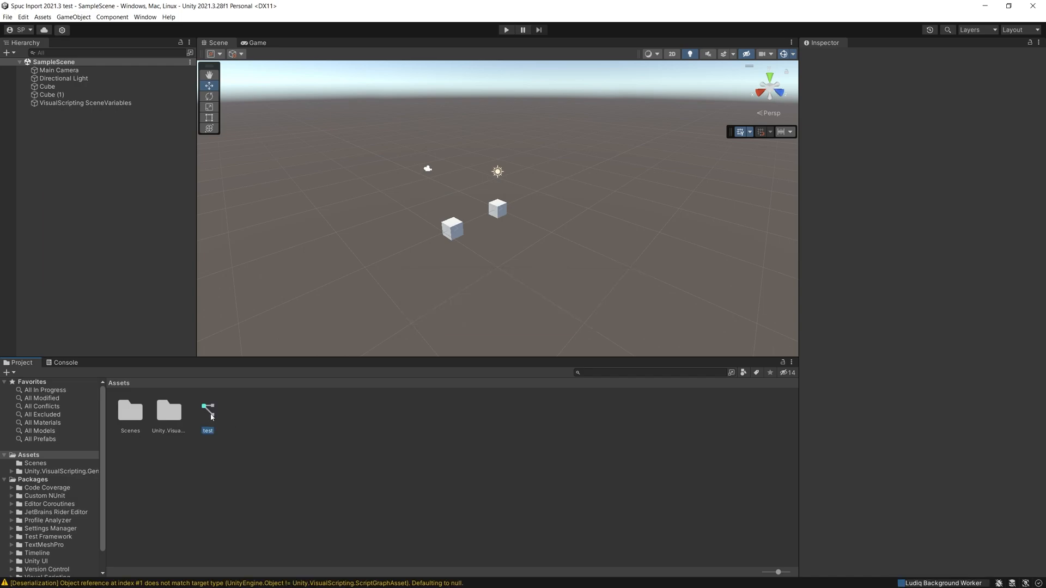
{"action": "double_click", "coordinate": [207, 410]}
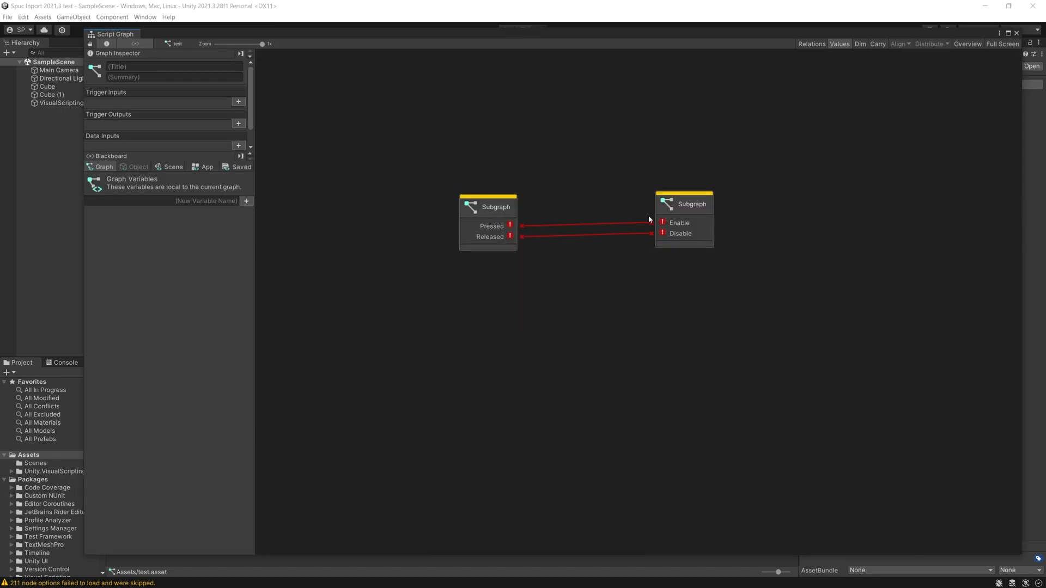
{"action": "mouse_move", "coordinate": [500, 180]}
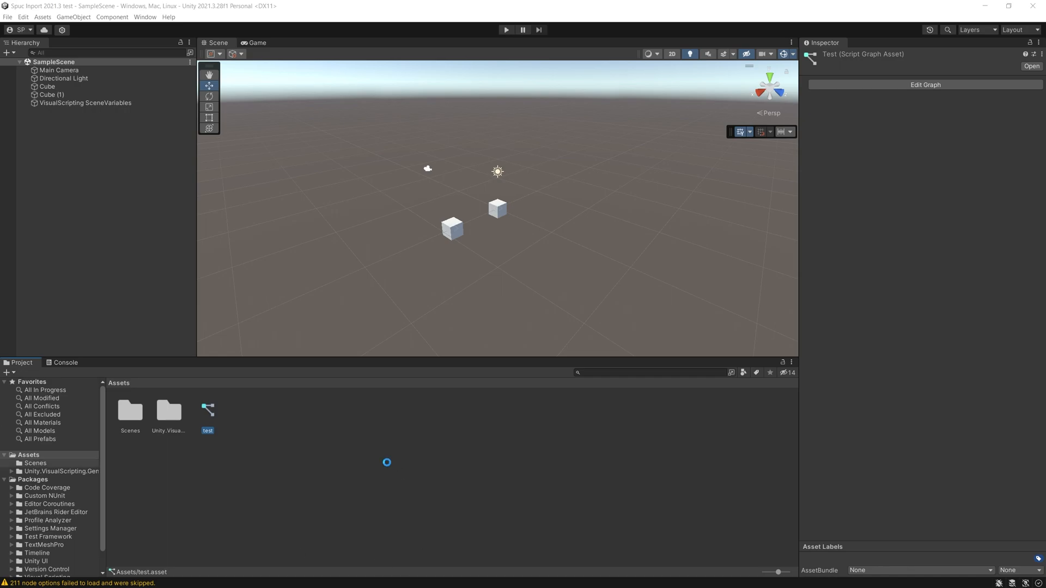
{"action": "mouse_move", "coordinate": [329, 426]}
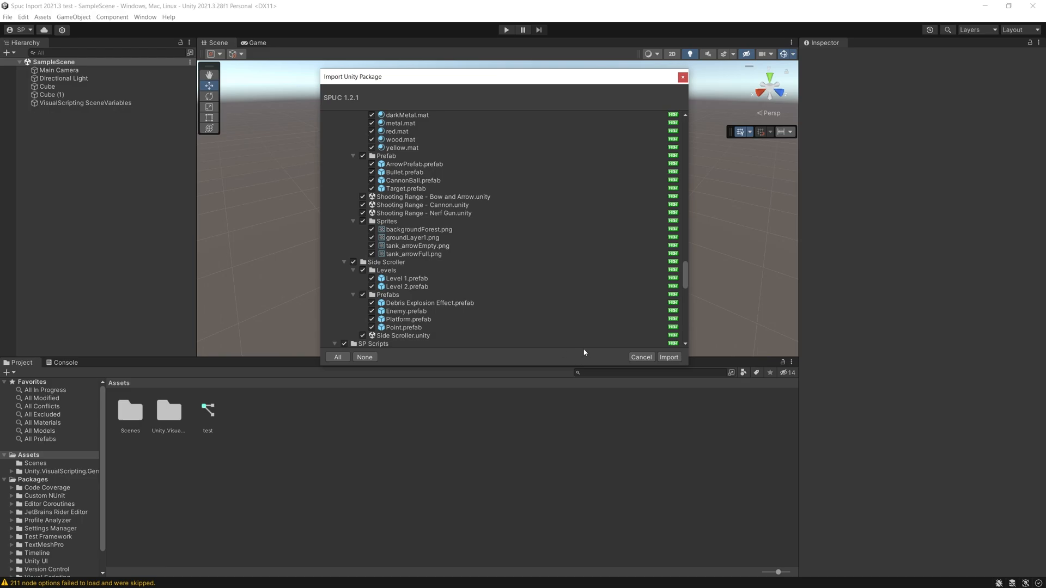
Import the whole SPUC 1.2.1 package so the SPUC folder returns to Assets
{"action": "left_click", "coordinate": [668, 358]}
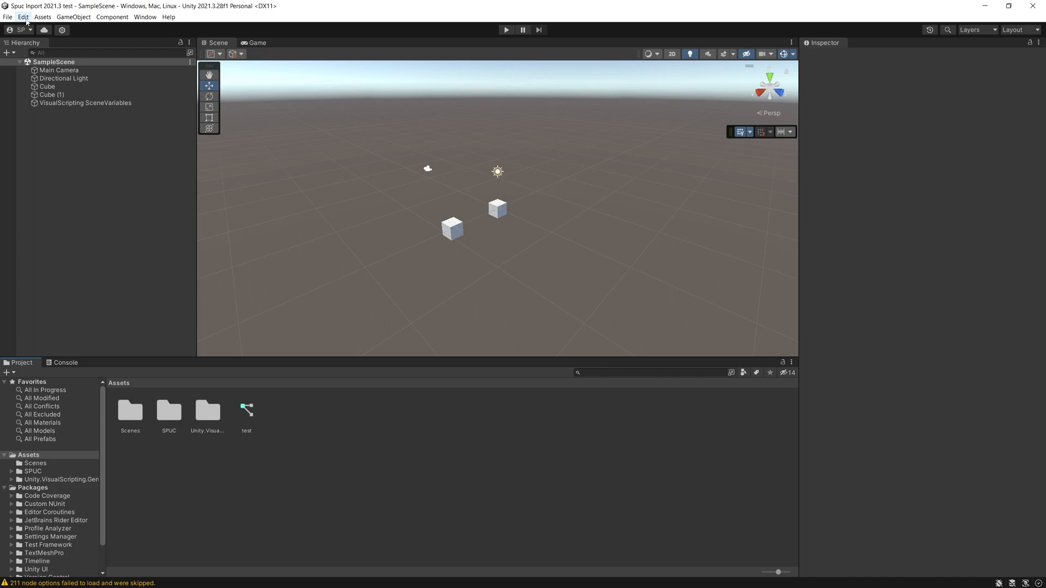
Generate the Visual Scripting custom inspector properties in Project Settings and acknowledge success
{"action": "left_click", "coordinate": [23, 17]}
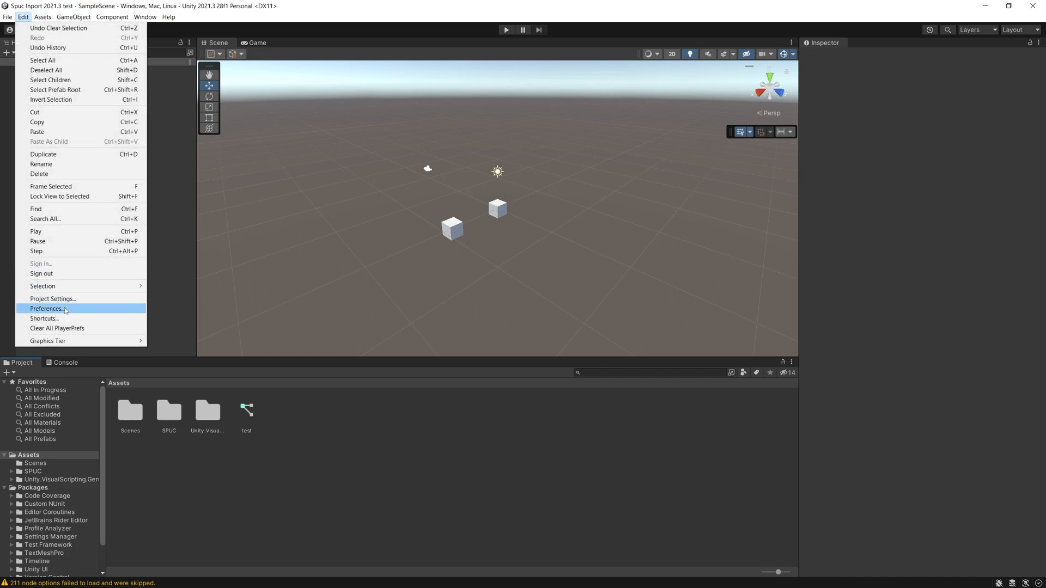
{"action": "left_click", "coordinate": [52, 298]}
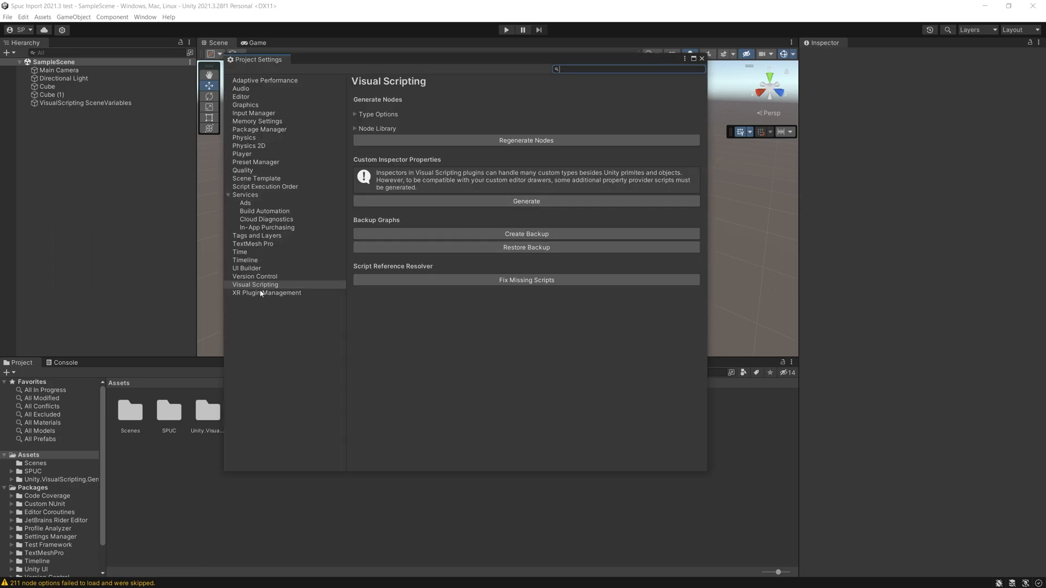
{"action": "left_click", "coordinate": [255, 284]}
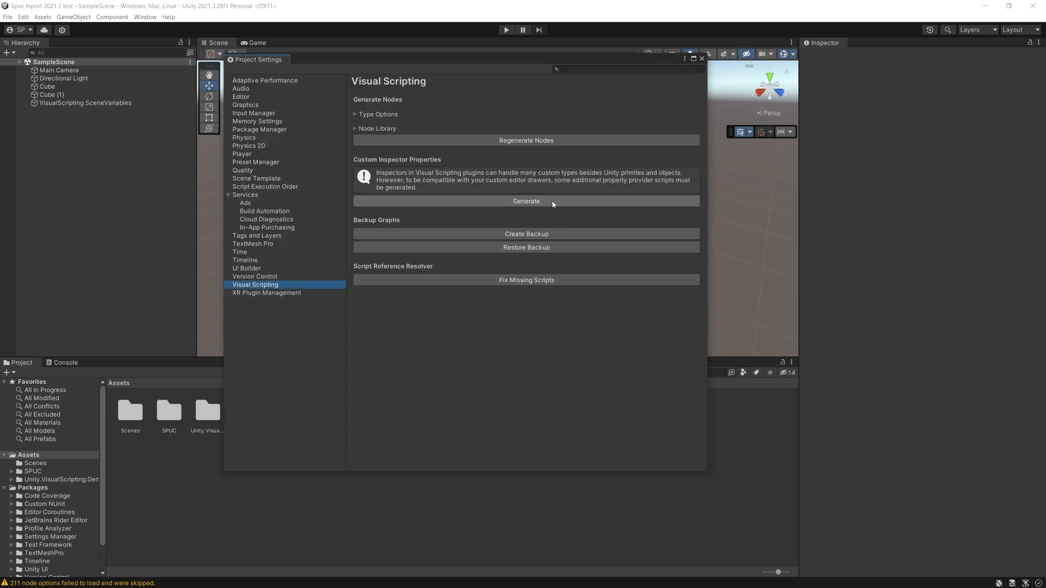
{"action": "left_click", "coordinate": [525, 200]}
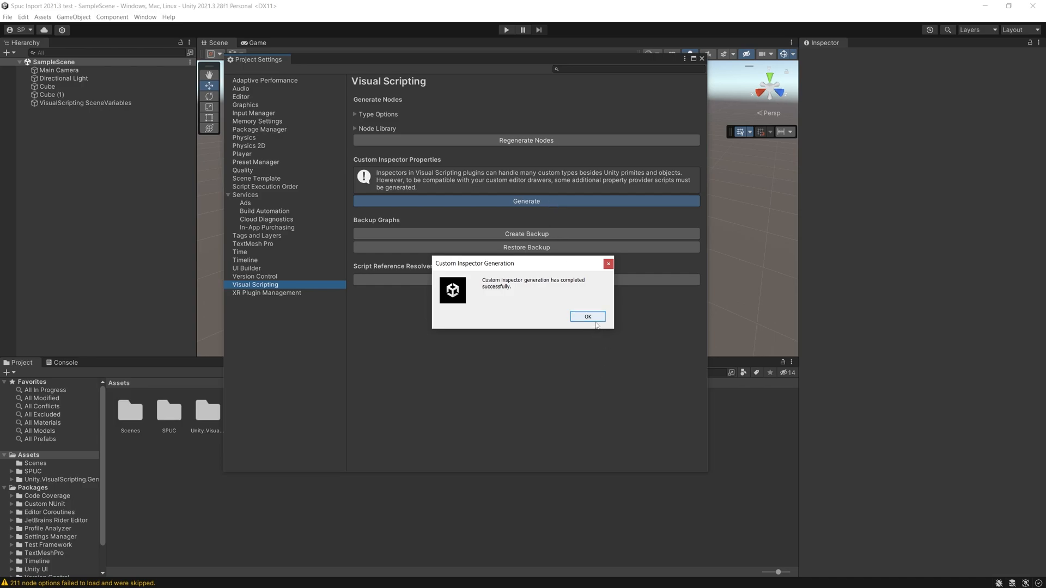
{"action": "left_click", "coordinate": [587, 316]}
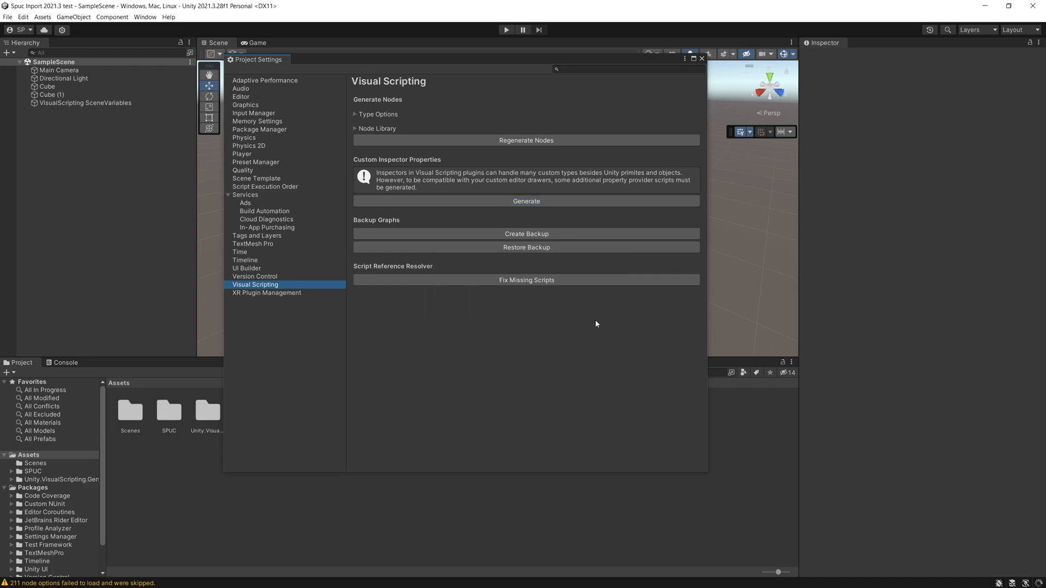
{"action": "left_click", "coordinate": [526, 280]}
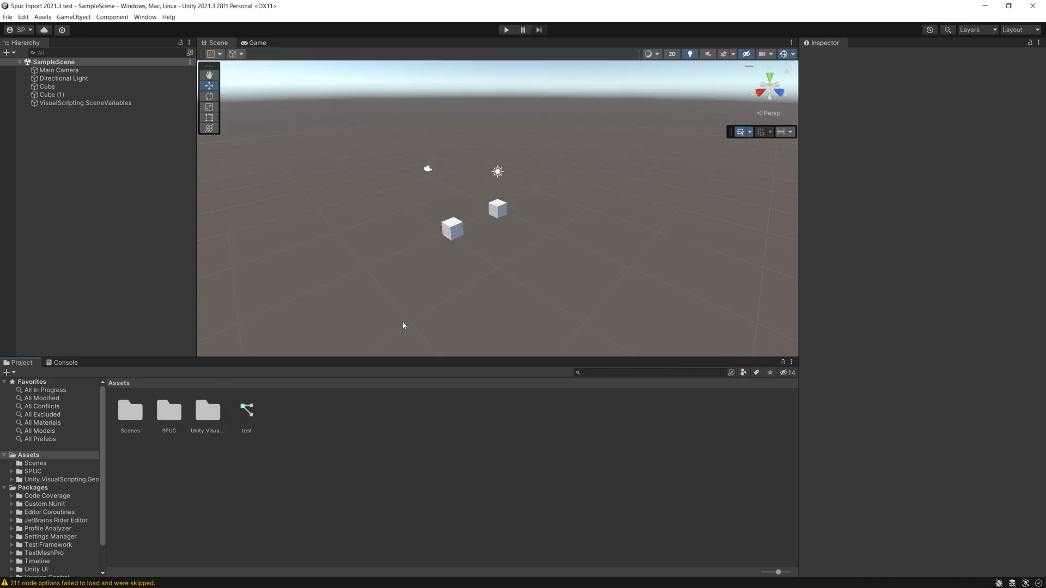
{"action": "left_click", "coordinate": [246, 410]}
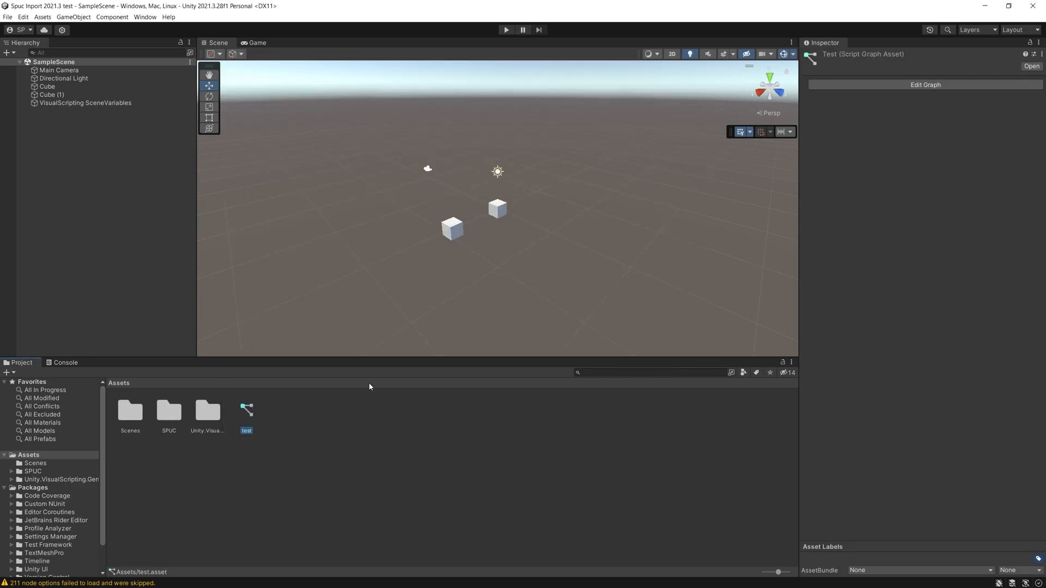
{"action": "left_click", "coordinate": [925, 85]}
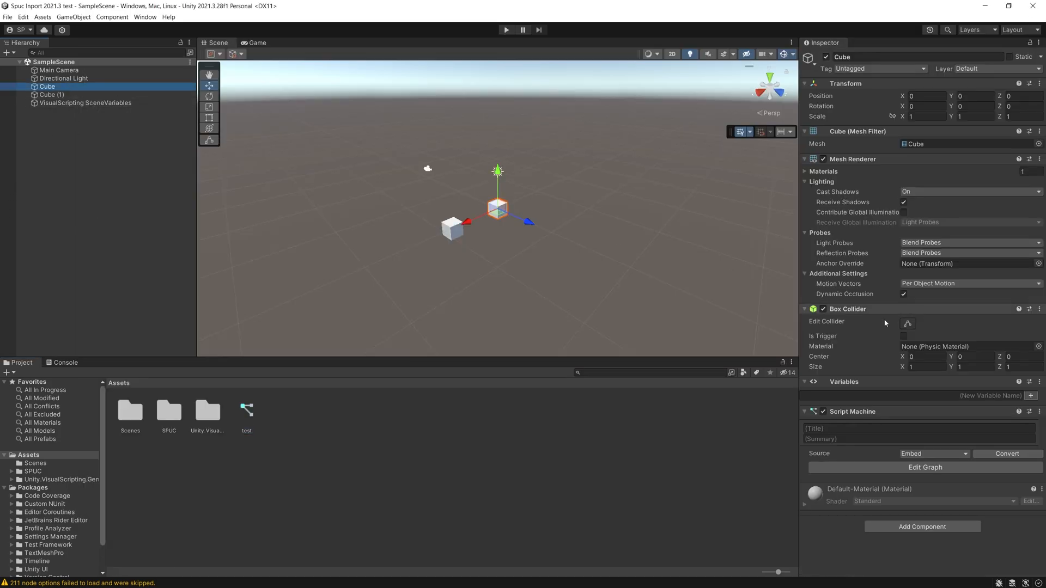
{"action": "left_click", "coordinate": [924, 467]}
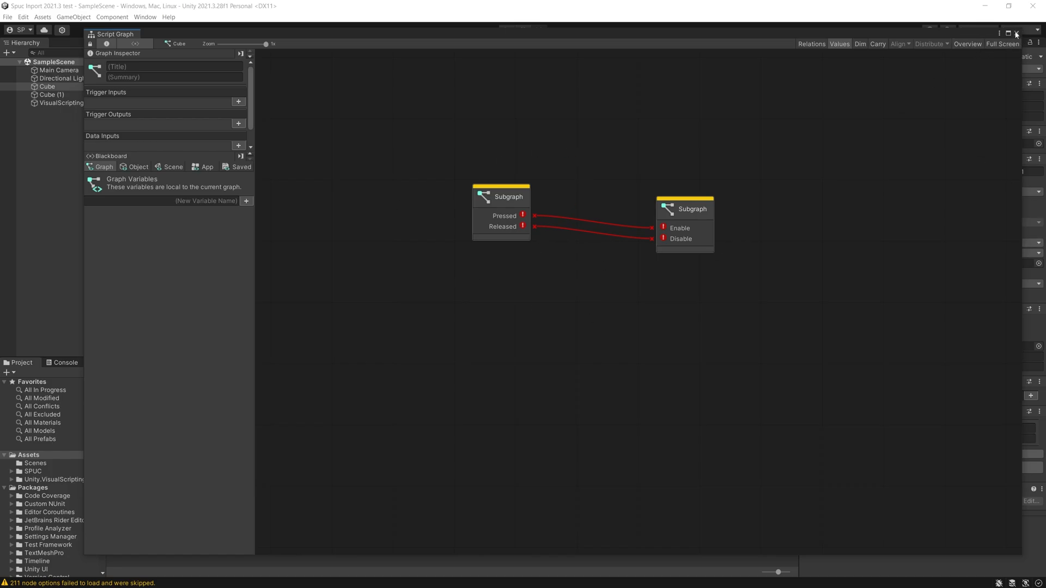
{"action": "left_click", "coordinate": [1014, 35]}
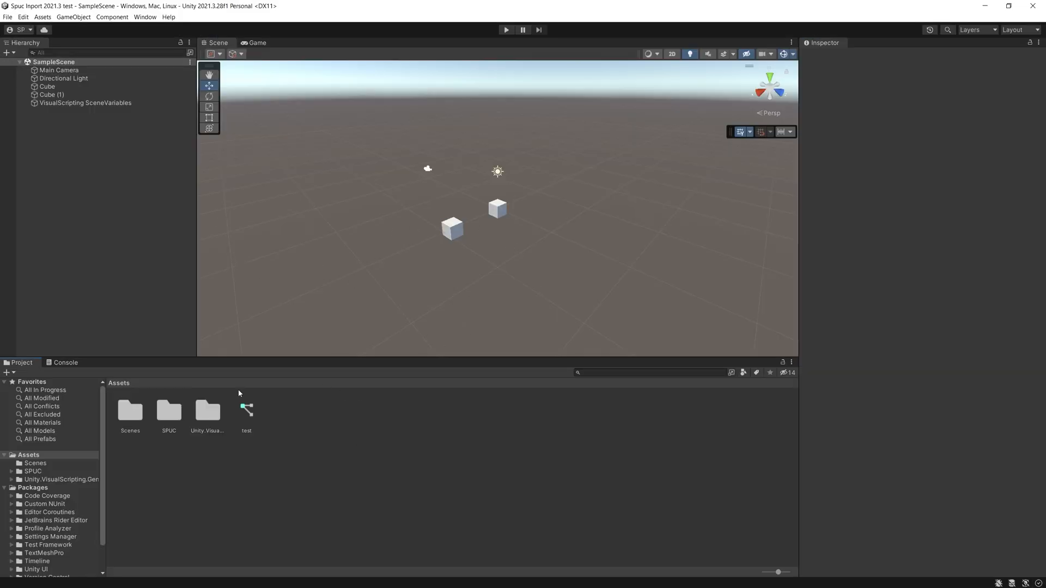
{"action": "left_click", "coordinate": [246, 410]}
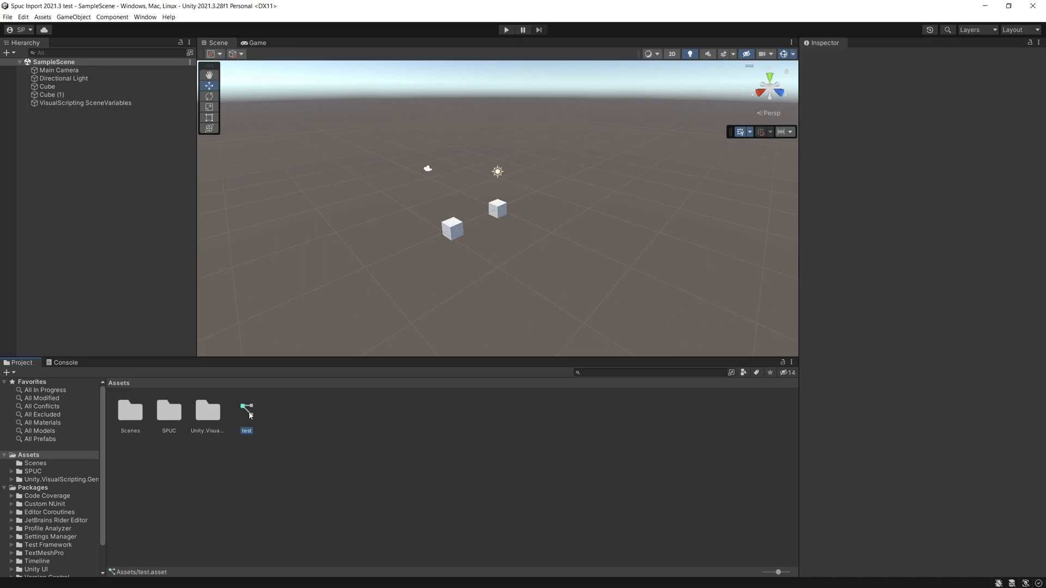
{"action": "double_click", "coordinate": [246, 408]}
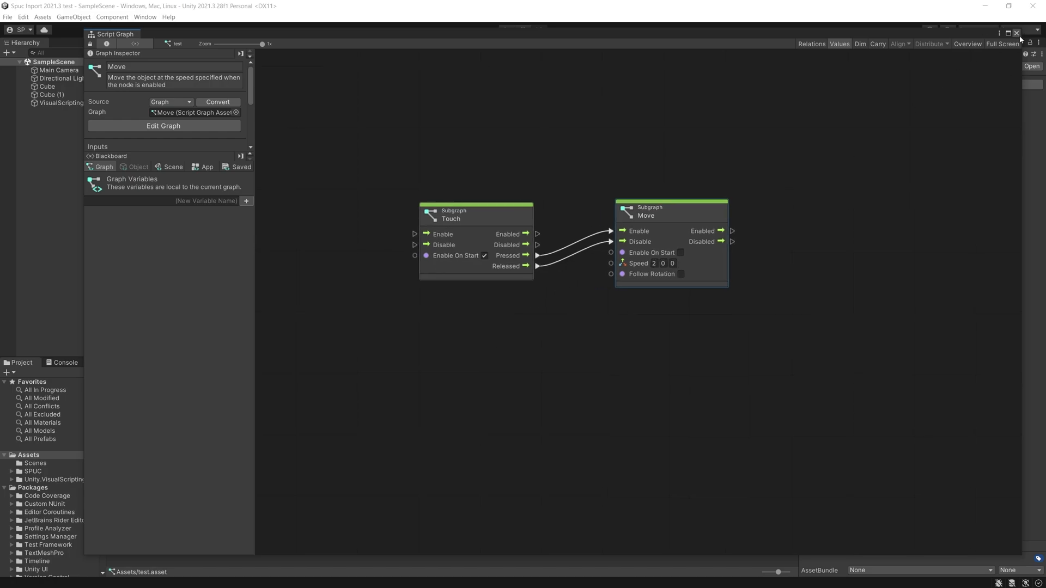
{"action": "left_click", "coordinate": [1017, 33]}
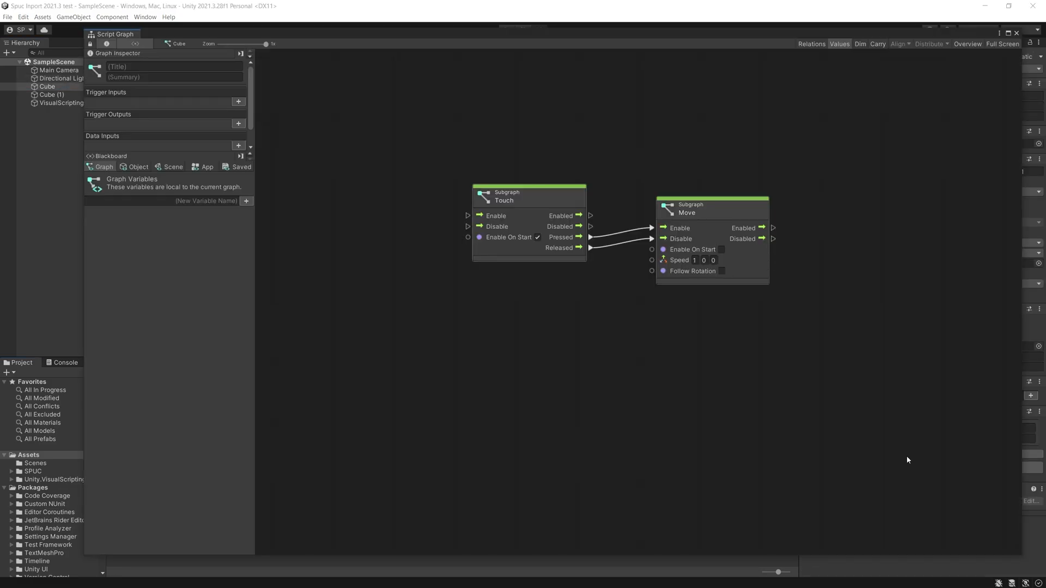
{"action": "mouse_move", "coordinate": [447, 316]}
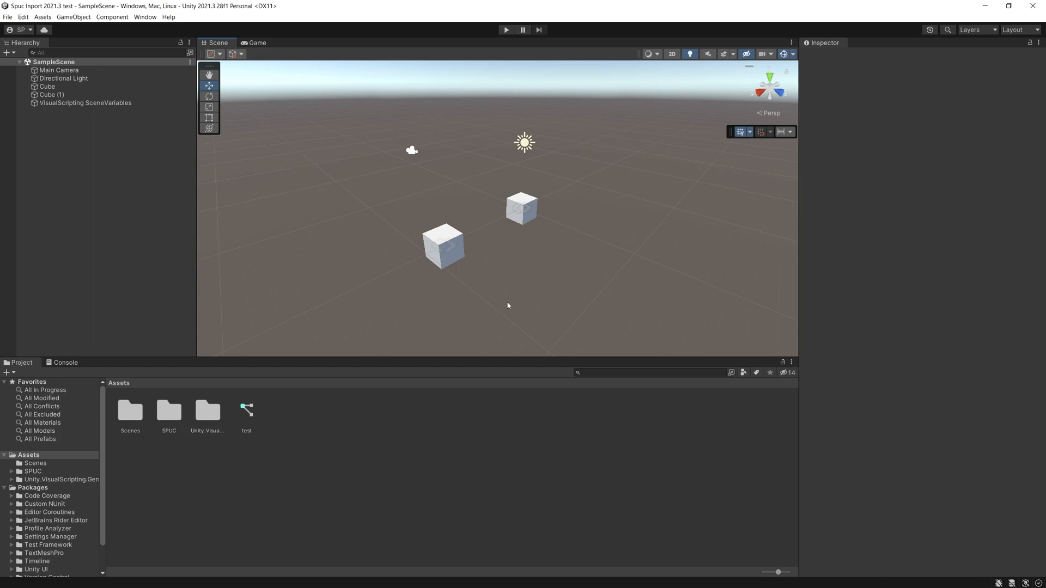
{"action": "mouse_move", "coordinate": [369, 171]}
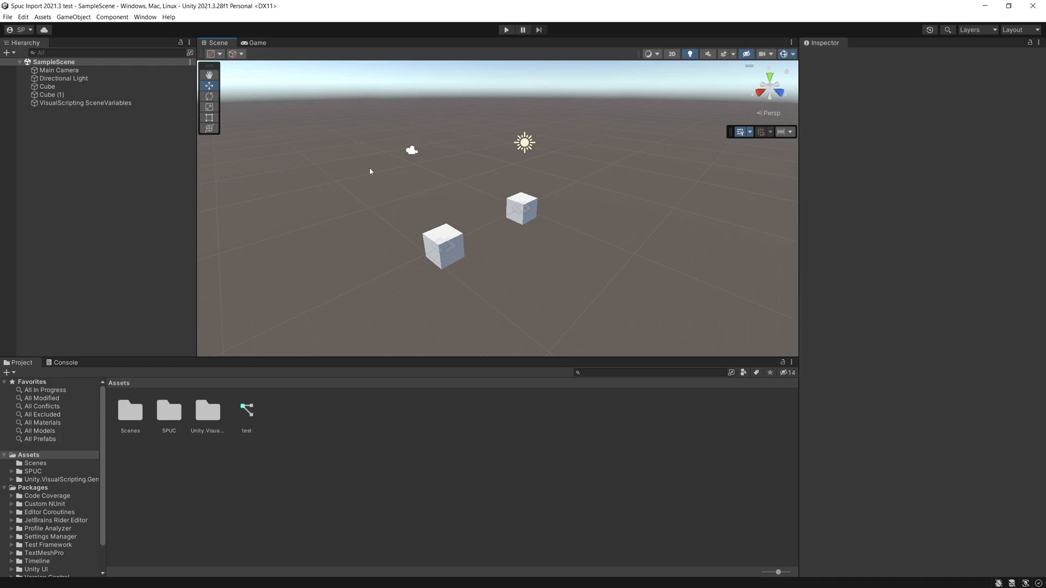